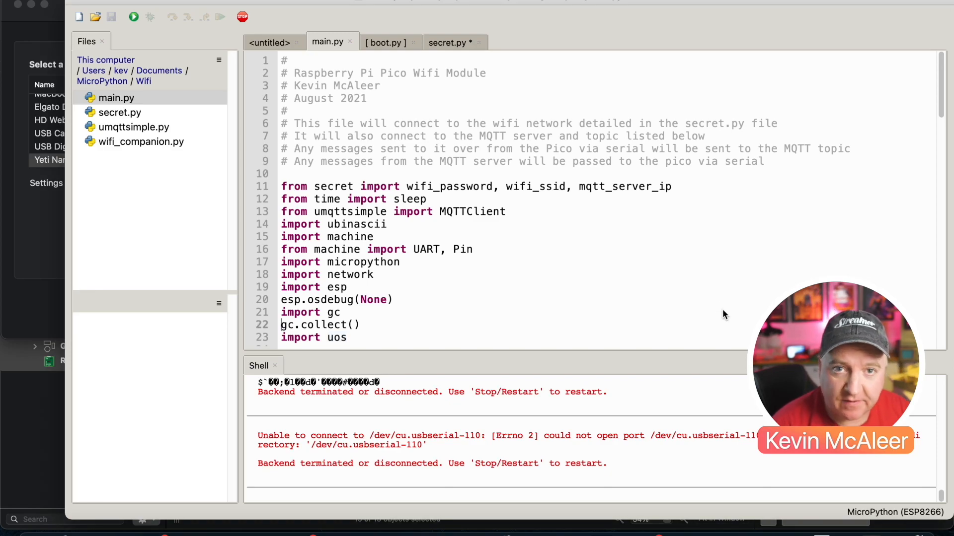
Choose MicroPython (ESP8266) as the interpreter with the USB serial port as its connection.
{"action": "left_click", "coordinate": [895, 519]}
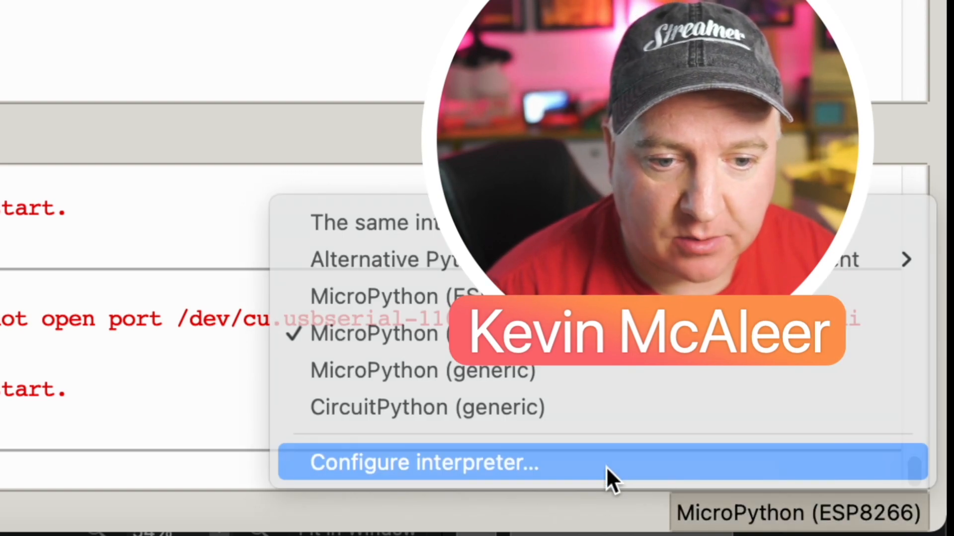
{"action": "left_click", "coordinate": [425, 463]}
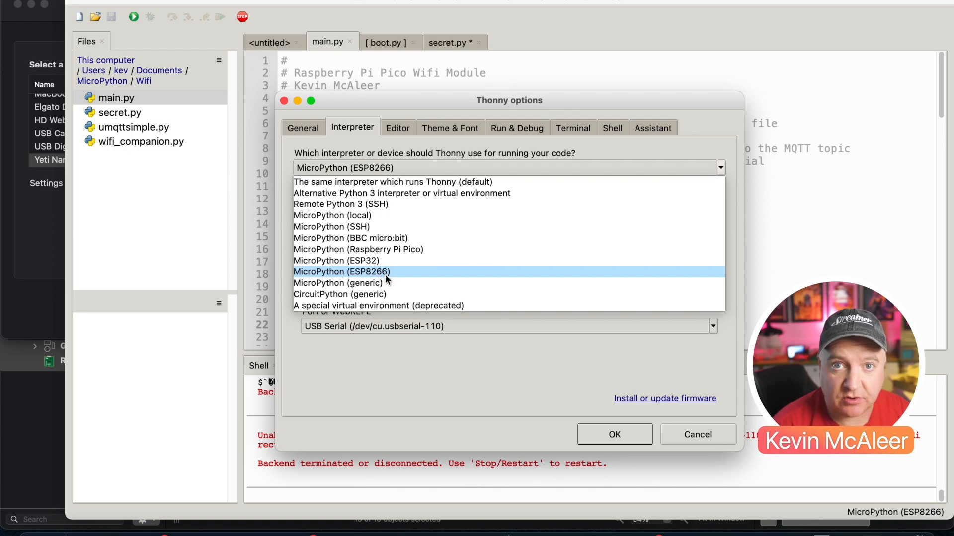
{"action": "left_click", "coordinate": [341, 271]}
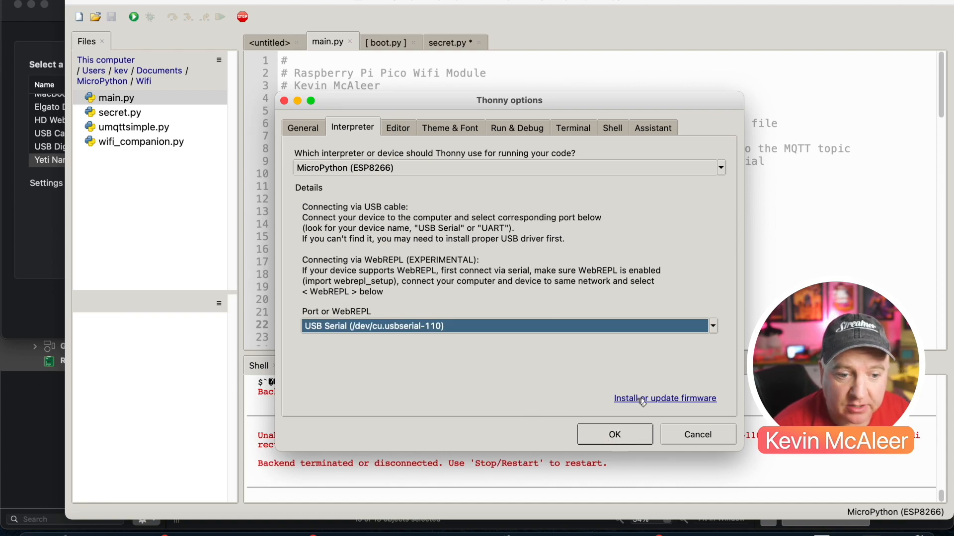
Flash the downloaded MicroPython 1.16 esp8266 .bin over USB Serial with Erase flash ticked.
{"action": "left_click", "coordinate": [664, 399]}
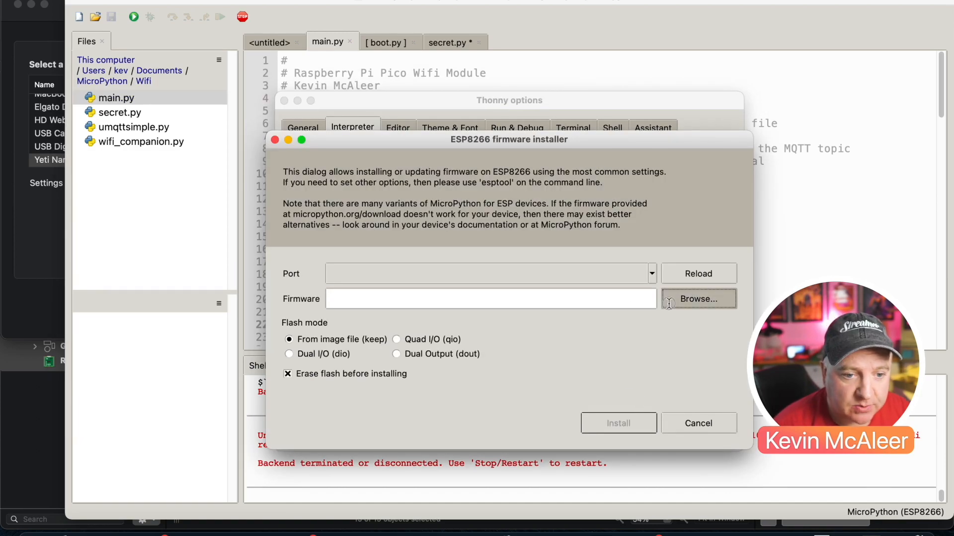
{"action": "left_click", "coordinate": [699, 300]}
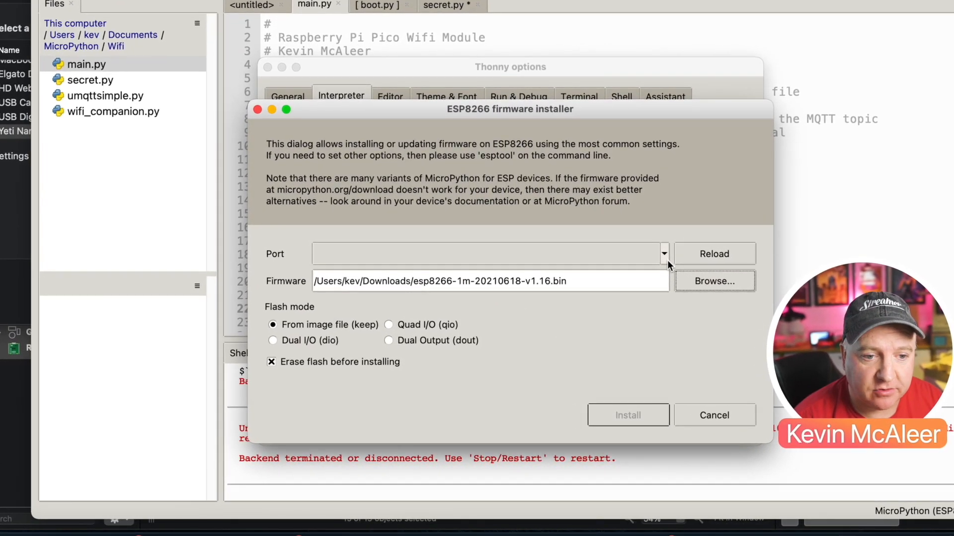
{"action": "left_click", "coordinate": [662, 253]}
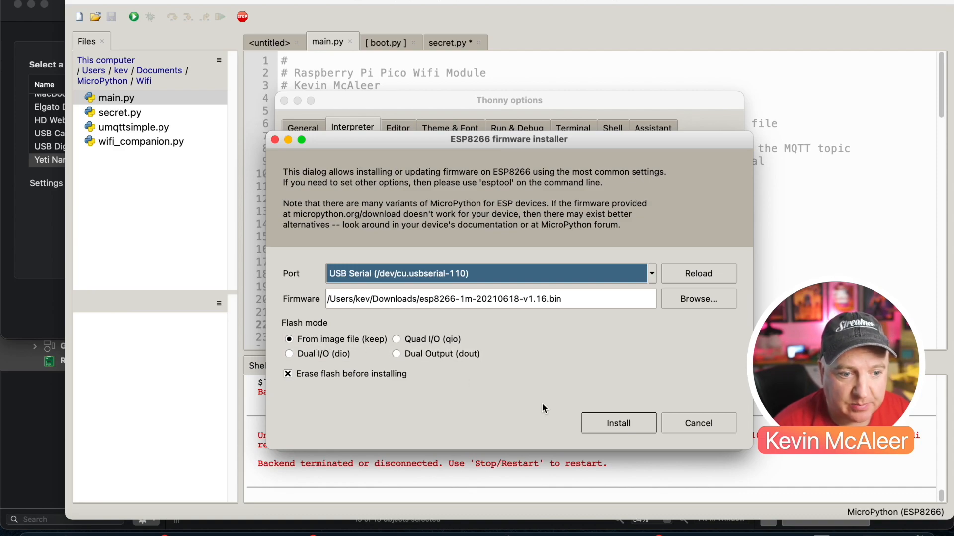
{"action": "left_click", "coordinate": [617, 423]}
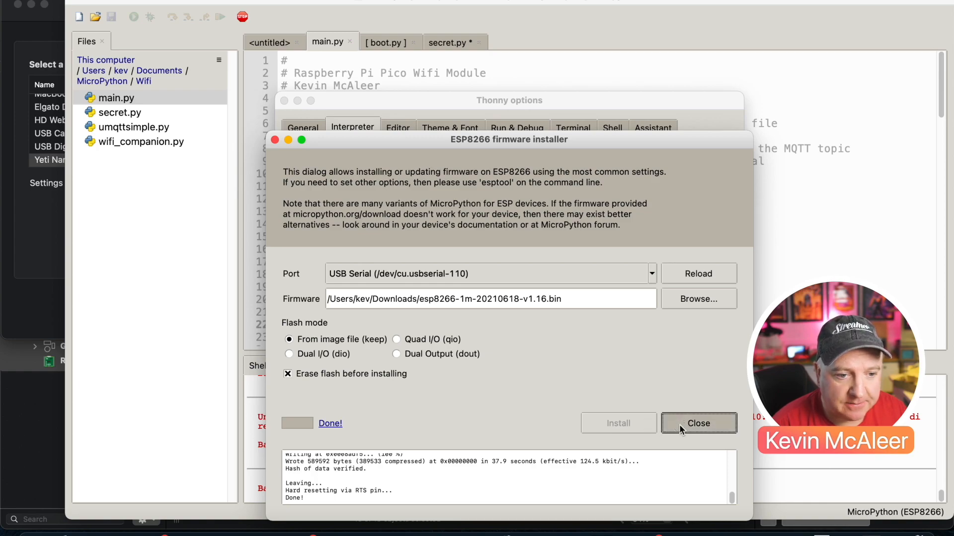
Close the finished installer and verify the ESP8266 MicroPython prompt answers a = 1 with 1.
{"action": "left_click", "coordinate": [698, 423]}
{"action": "type", "text": "a = 1"}
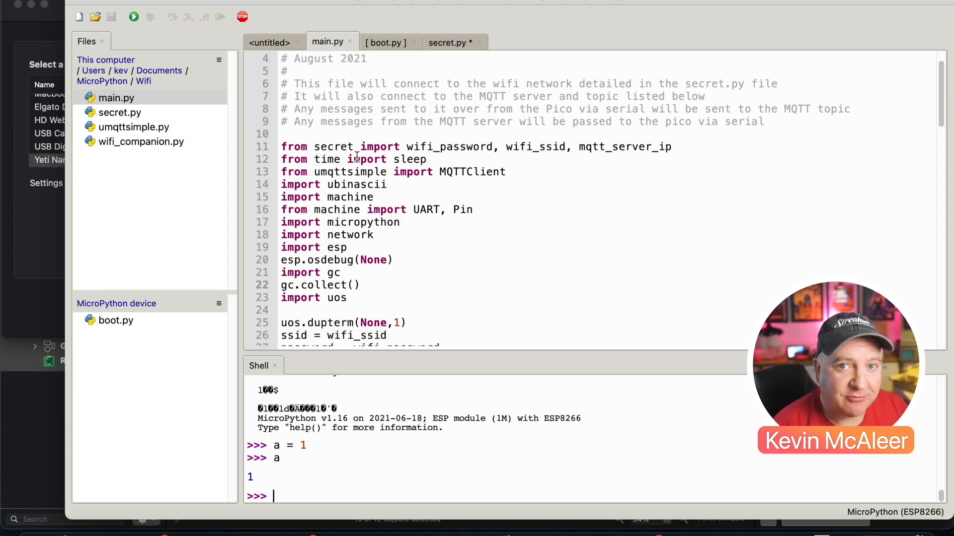
{"action": "scroll", "scroll_direction": "down", "scroll_amount": 3}
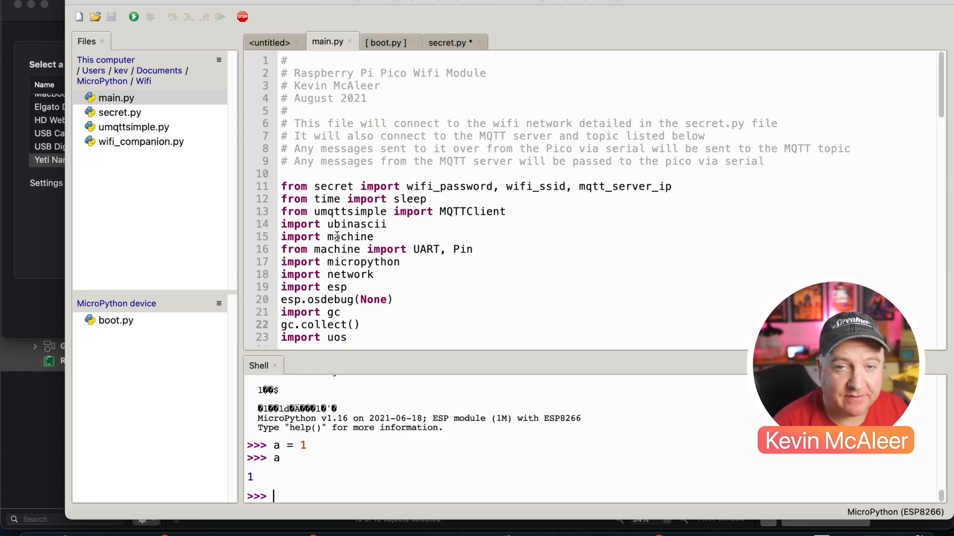
Show secret.py with wifi_ssid, wifi_password and mqtt_server_ip.
{"action": "left_click", "coordinate": [119, 112]}
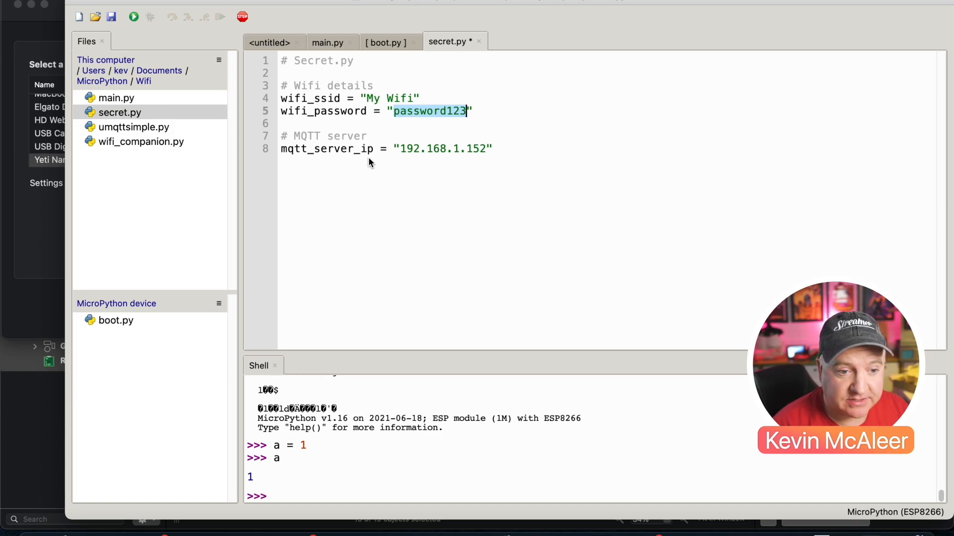
Return to main.py at the ssid, password, client_id and topic_sub/topic_pub lines.
{"action": "left_click", "coordinate": [327, 43]}
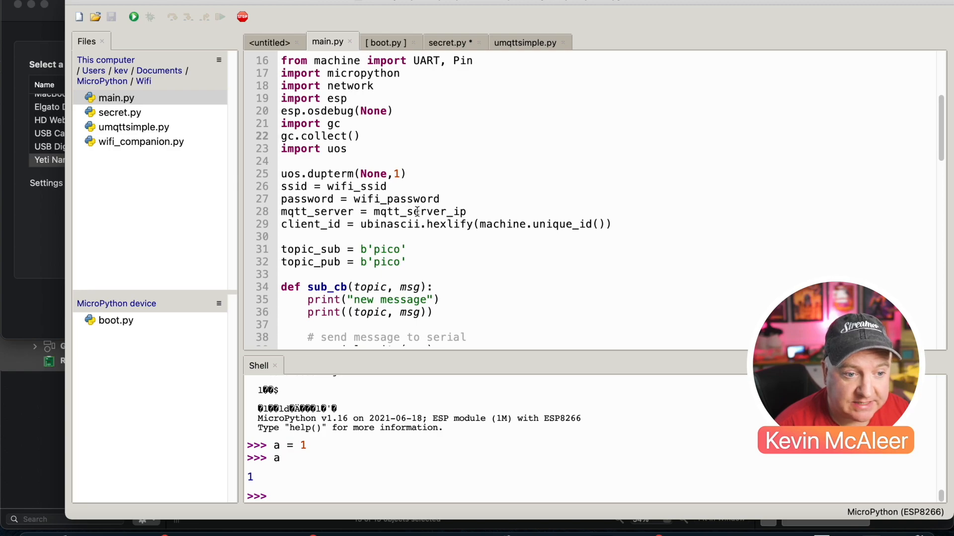
{"action": "scroll", "scroll_direction": "down", "scroll_amount": 3}
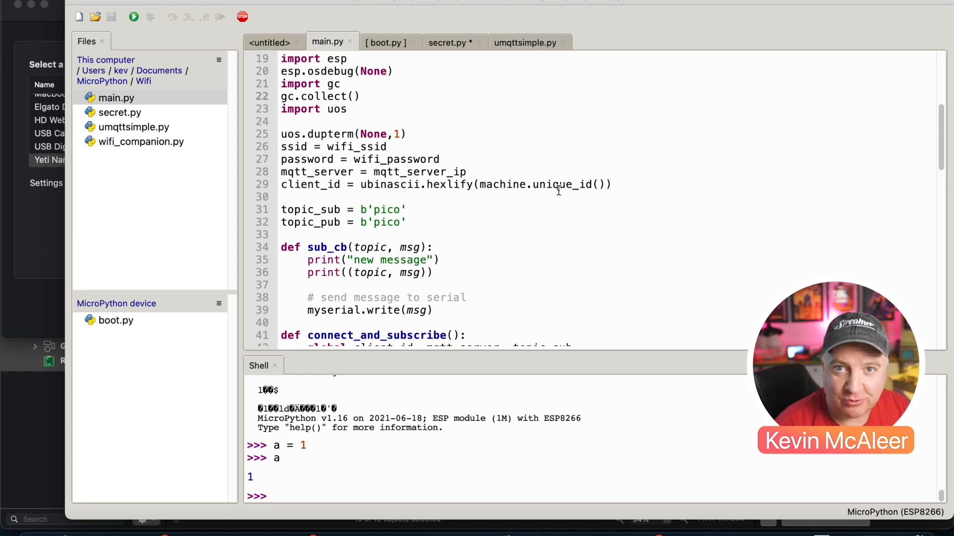
{"action": "scroll", "scroll_direction": "down", "scroll_amount": 3}
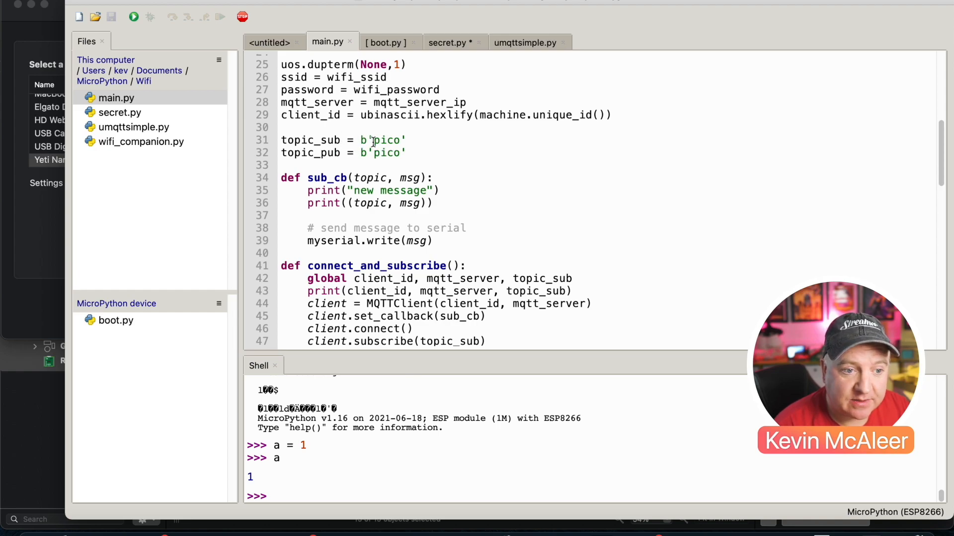
{"action": "scroll", "scroll_direction": "down", "scroll_amount": 3}
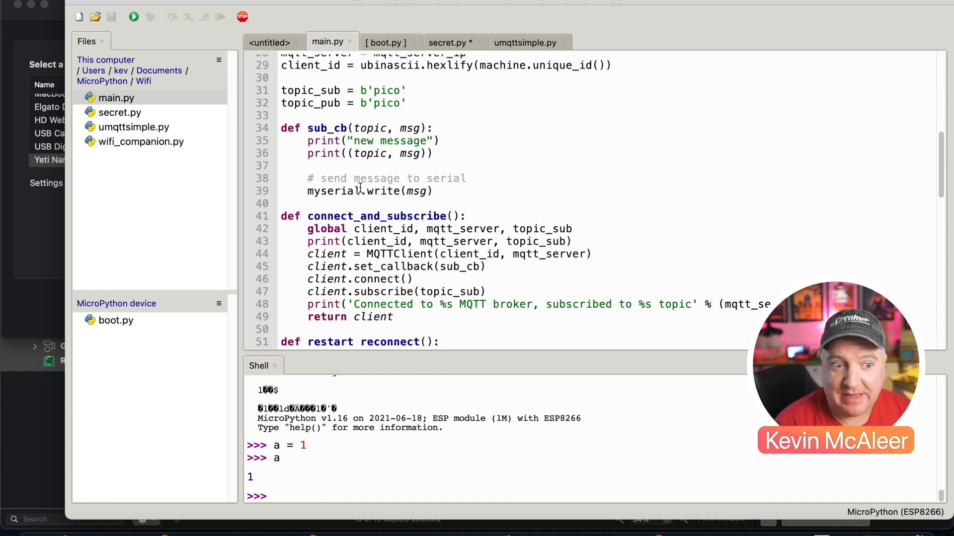
{"action": "scroll", "scroll_direction": "down", "scroll_amount": 3}
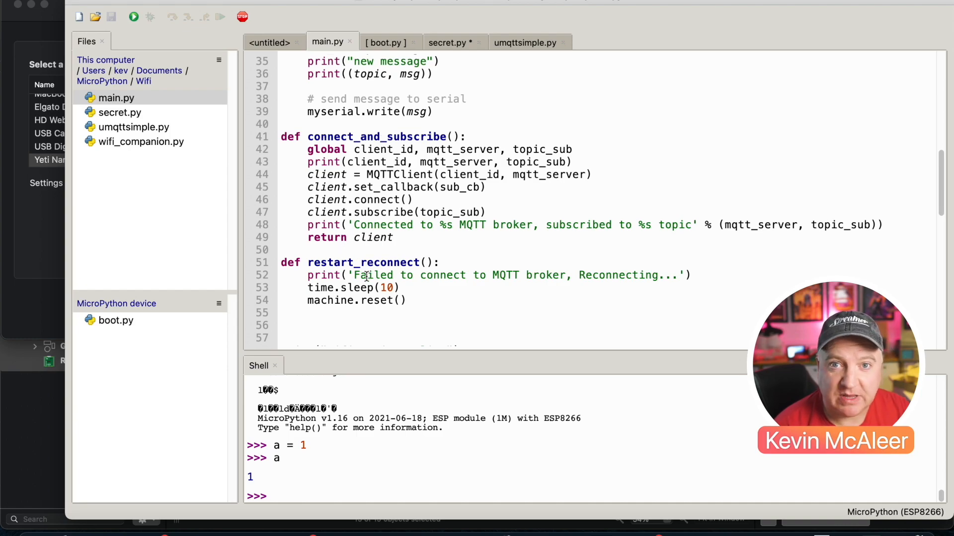
{"action": "scroll", "scroll_direction": "down", "scroll_amount": 3}
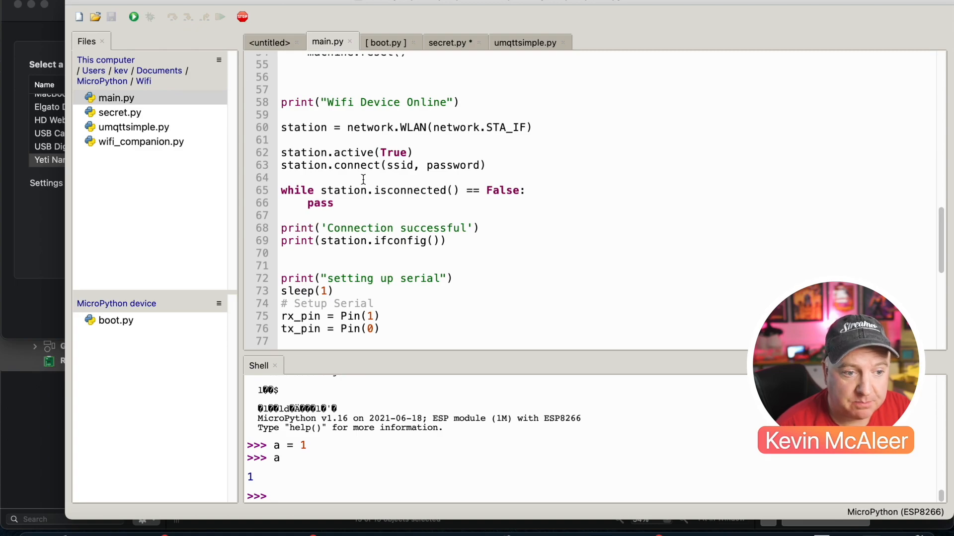
{"action": "scroll", "scroll_direction": "down", "scroll_amount": 3}
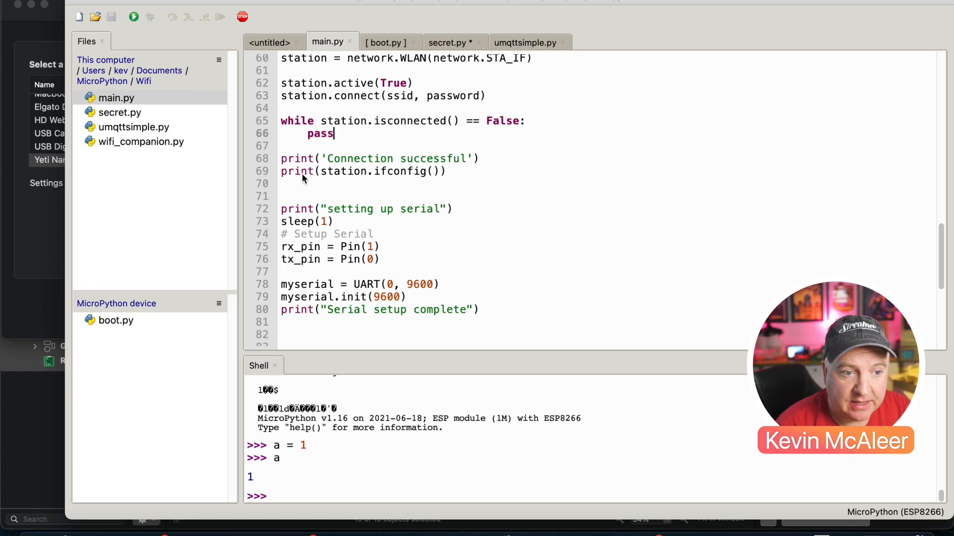
{"action": "scroll", "scroll_direction": "down", "scroll_amount": 3}
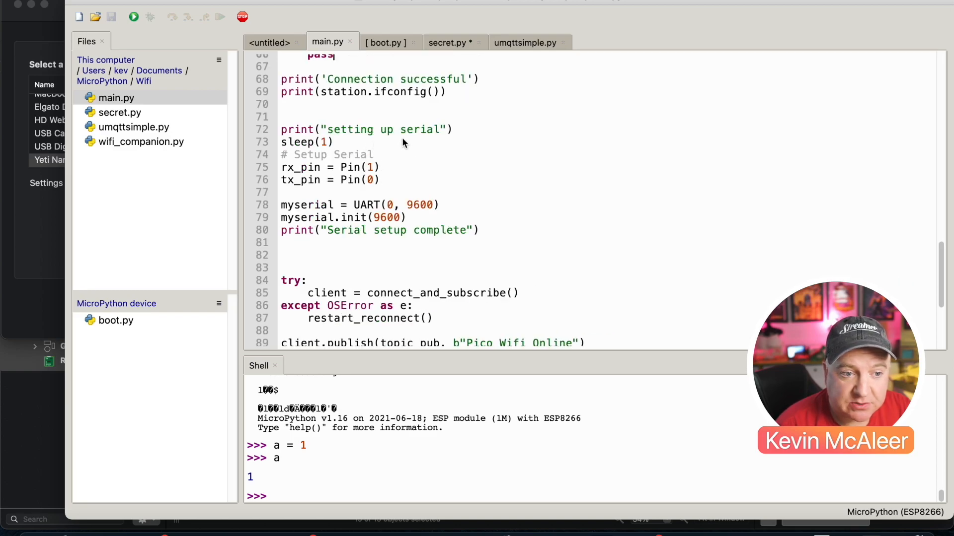
{"action": "mouse_move", "coordinate": [333, 146]}
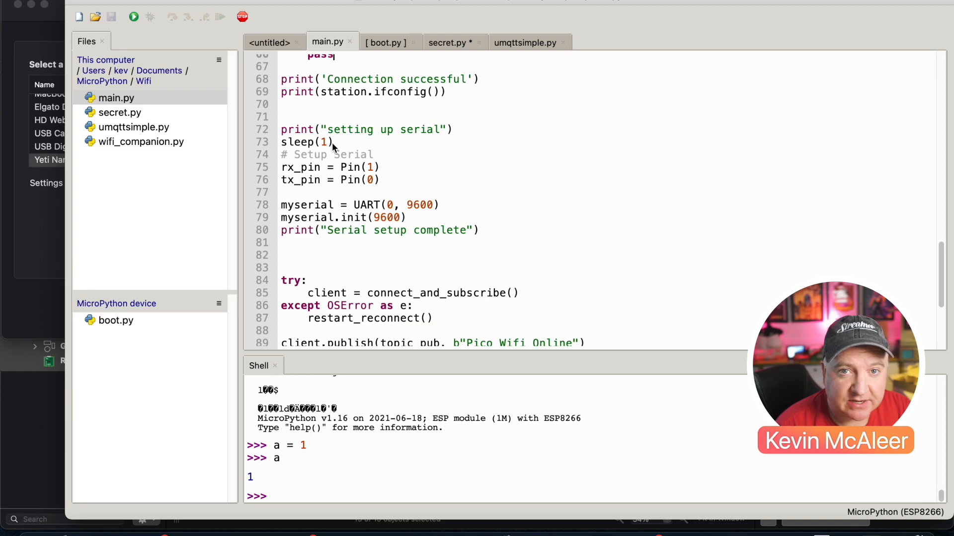
{"action": "mouse_move", "coordinate": [312, 181]}
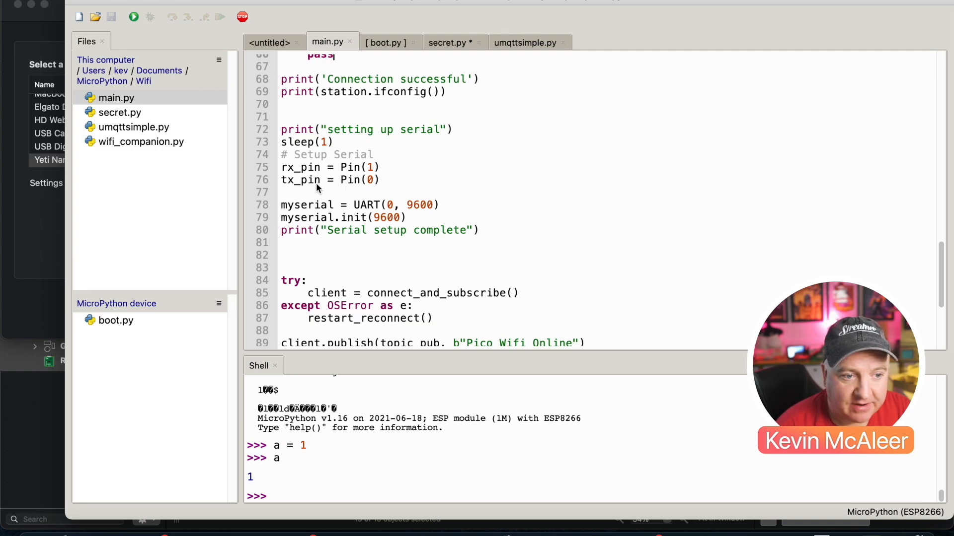
{"action": "scroll", "scroll_direction": "down", "scroll_amount": 3}
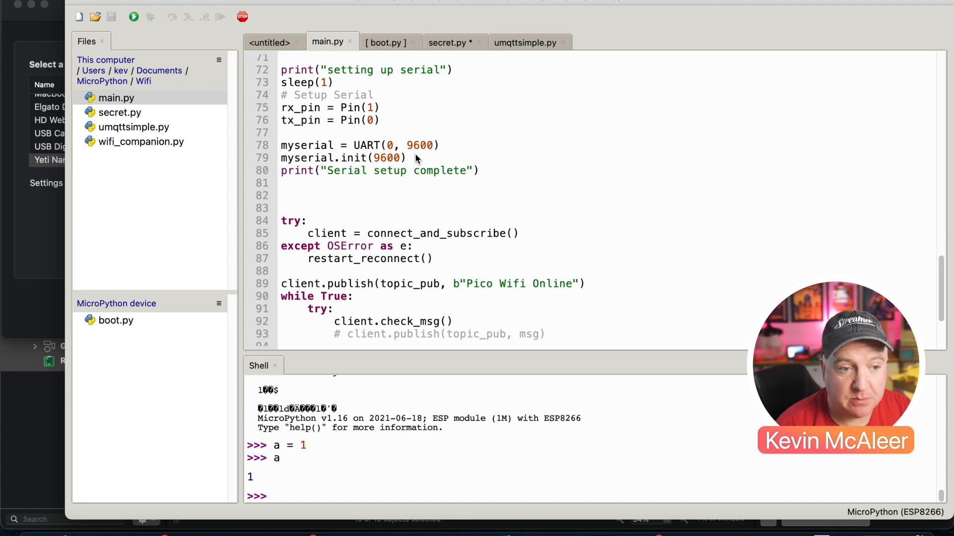
{"action": "scroll", "scroll_direction": "down", "scroll_amount": 3}
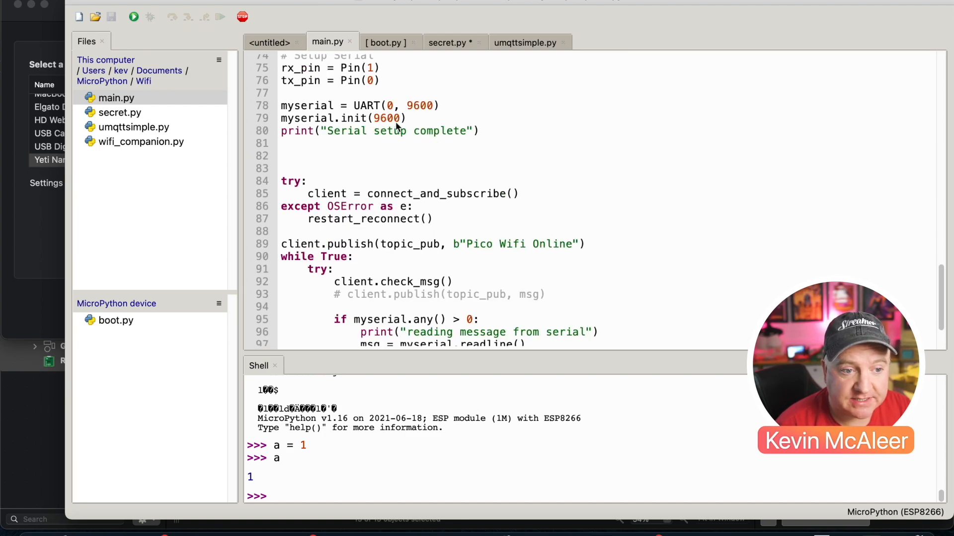
{"action": "mouse_move", "coordinate": [417, 145]}
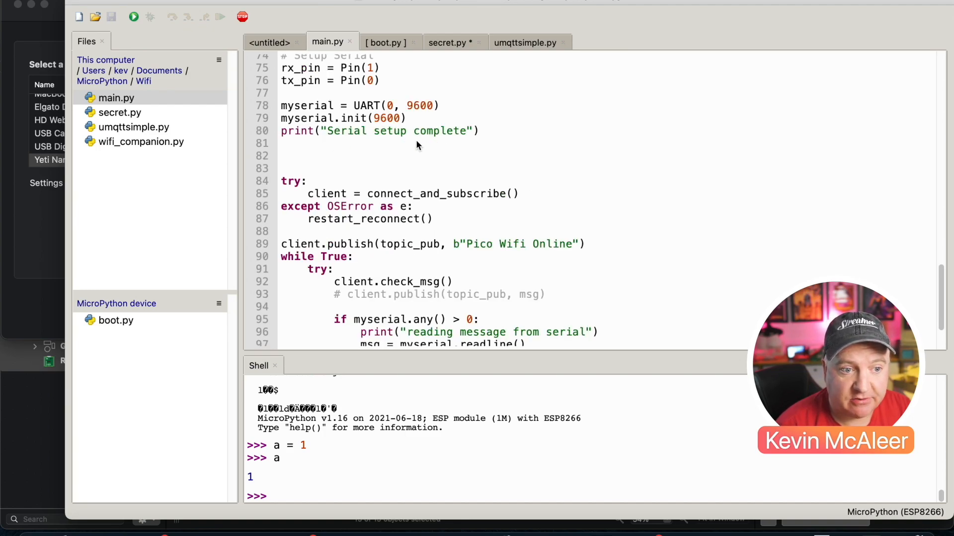
{"action": "scroll", "scroll_direction": "down", "scroll_amount": 3}
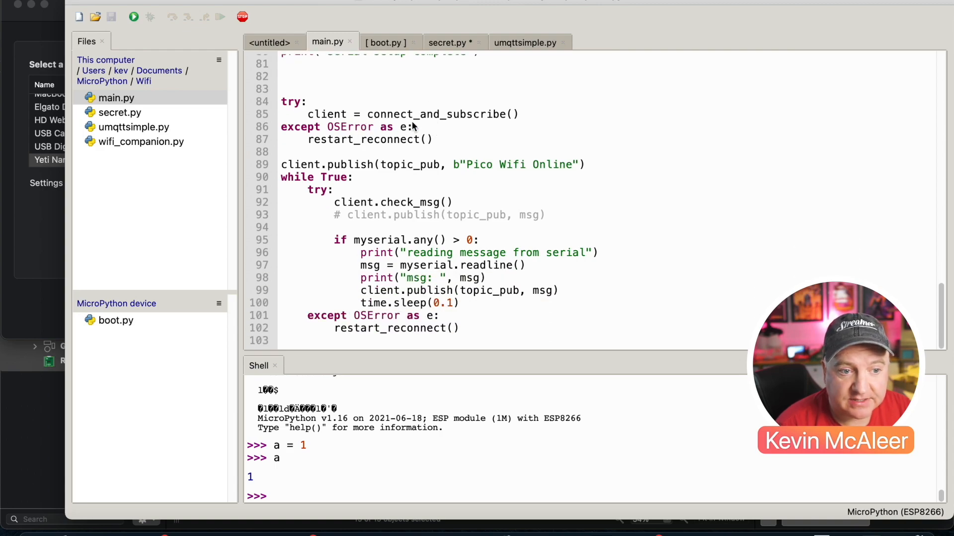
{"action": "mouse_move", "coordinate": [359, 148]}
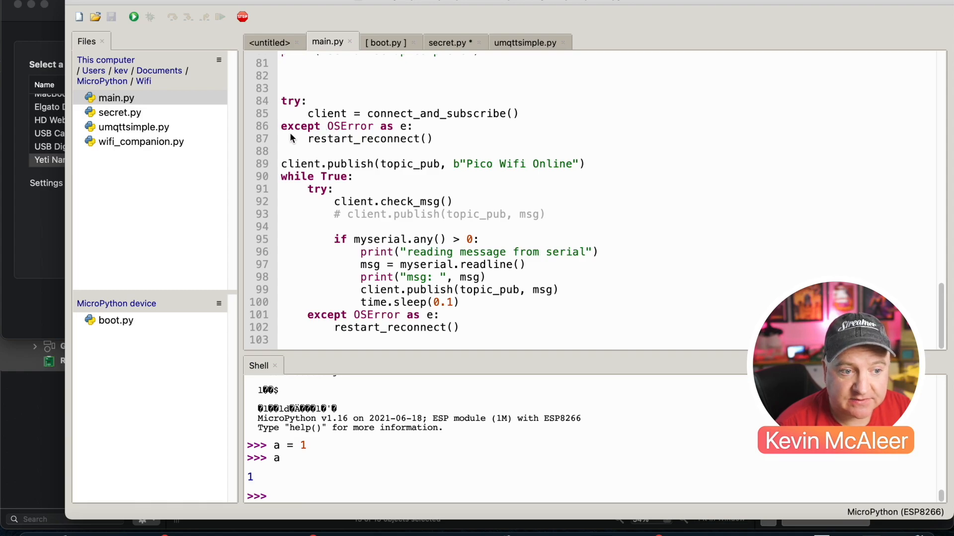
{"action": "mouse_move", "coordinate": [481, 164]}
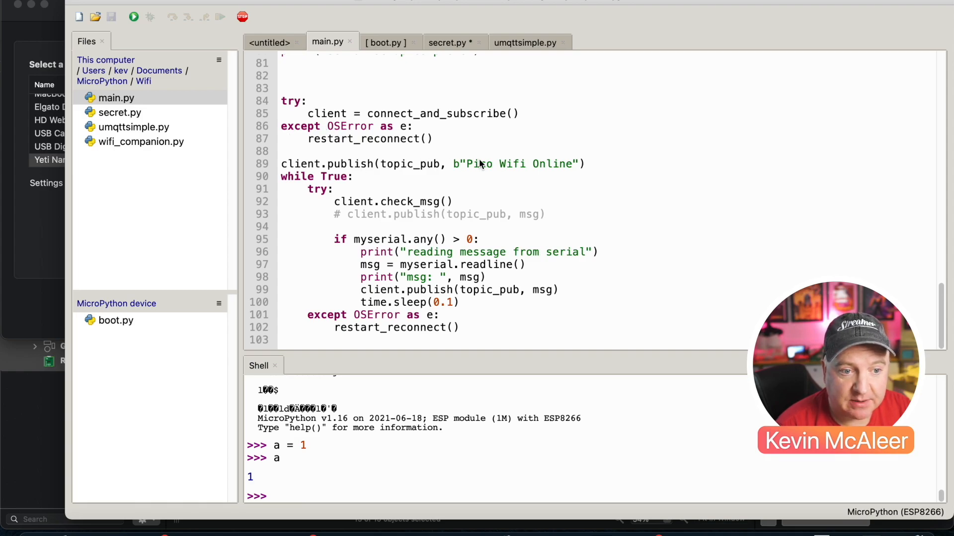
{"action": "mouse_move", "coordinate": [532, 171]}
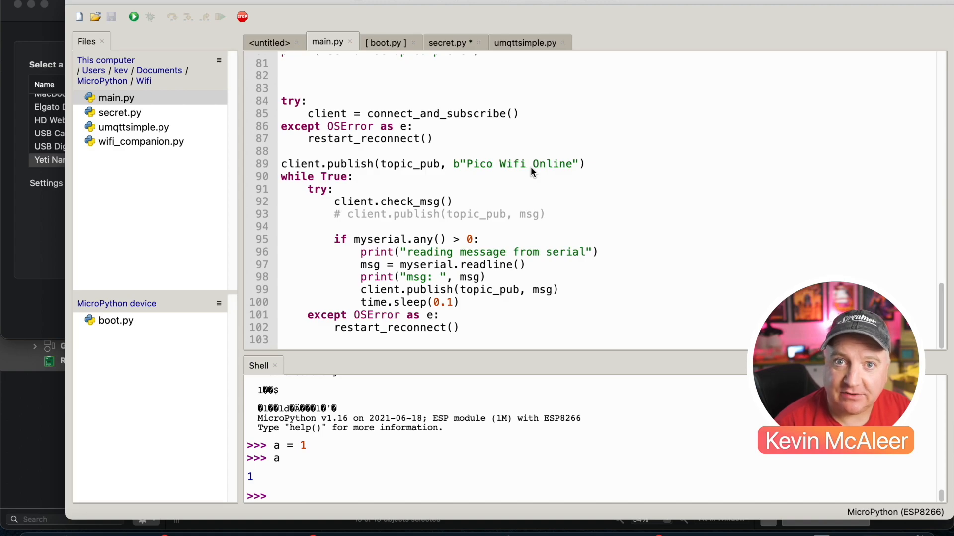
{"action": "mouse_move", "coordinate": [380, 206]}
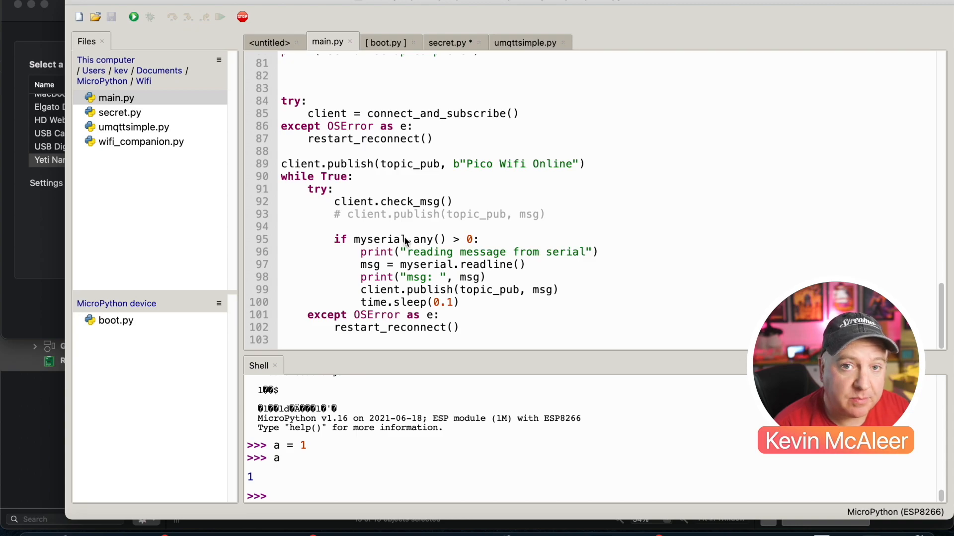
{"action": "mouse_move", "coordinate": [404, 274]}
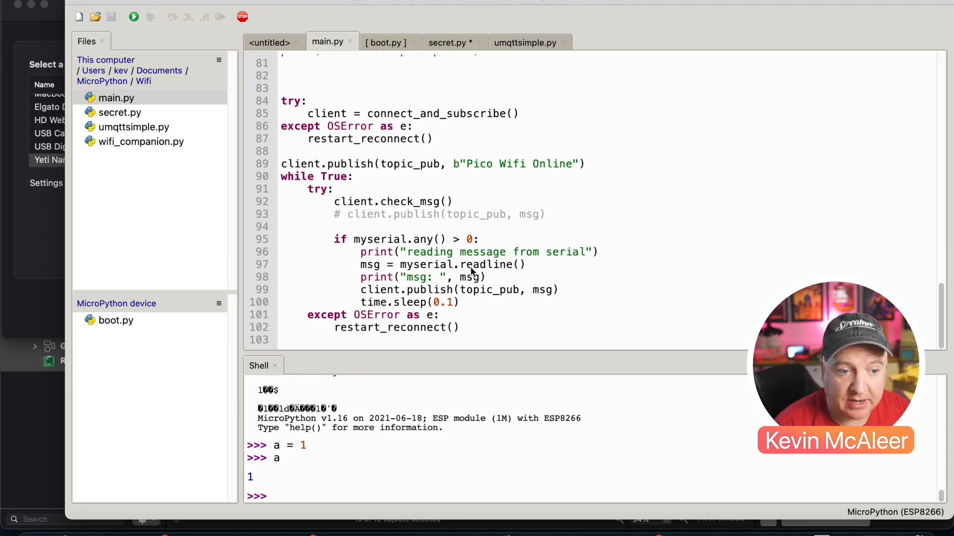
{"action": "mouse_move", "coordinate": [384, 283]}
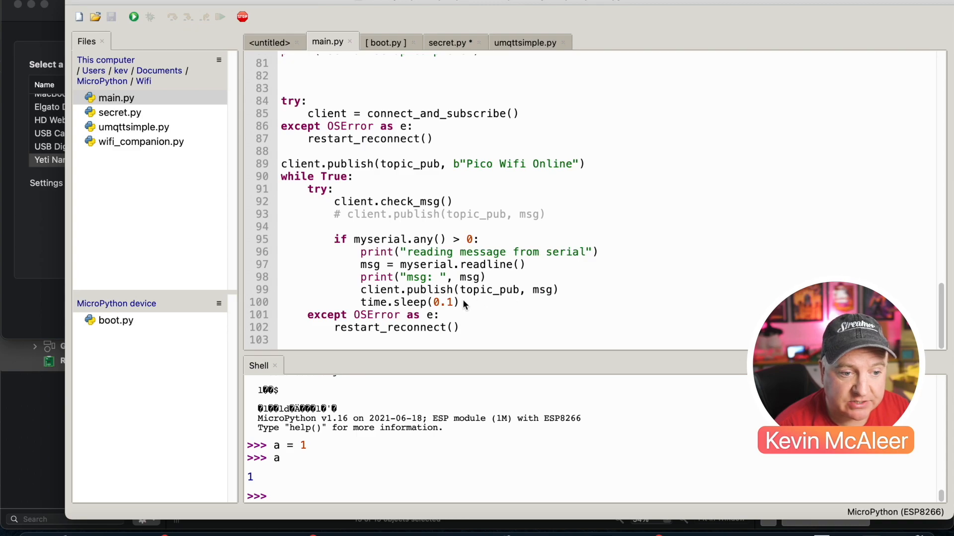
{"action": "mouse_move", "coordinate": [437, 305]}
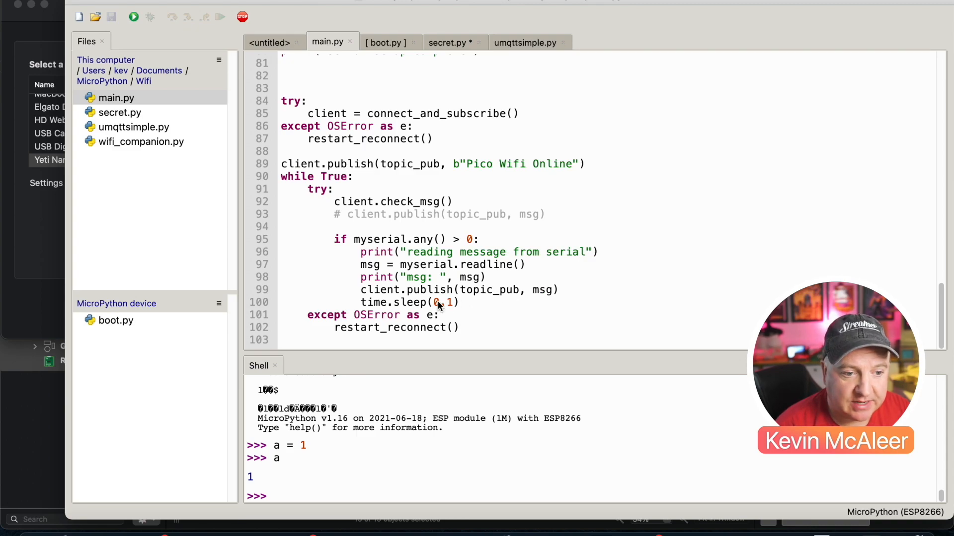
{"action": "mouse_move", "coordinate": [396, 335]}
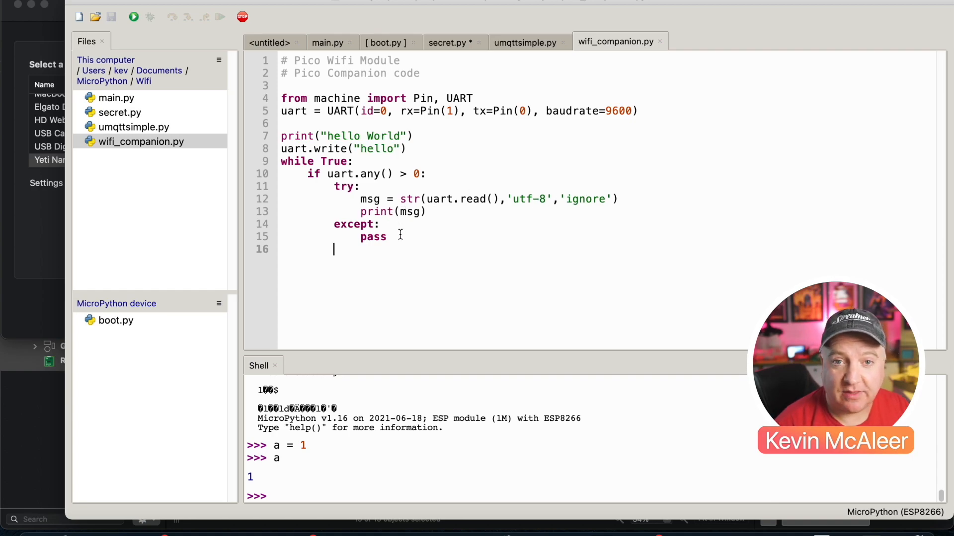
Upload main.py and umqttsimple.py to / on the MicroPython device alongside boot.py.
{"action": "left_click", "coordinate": [115, 99]}
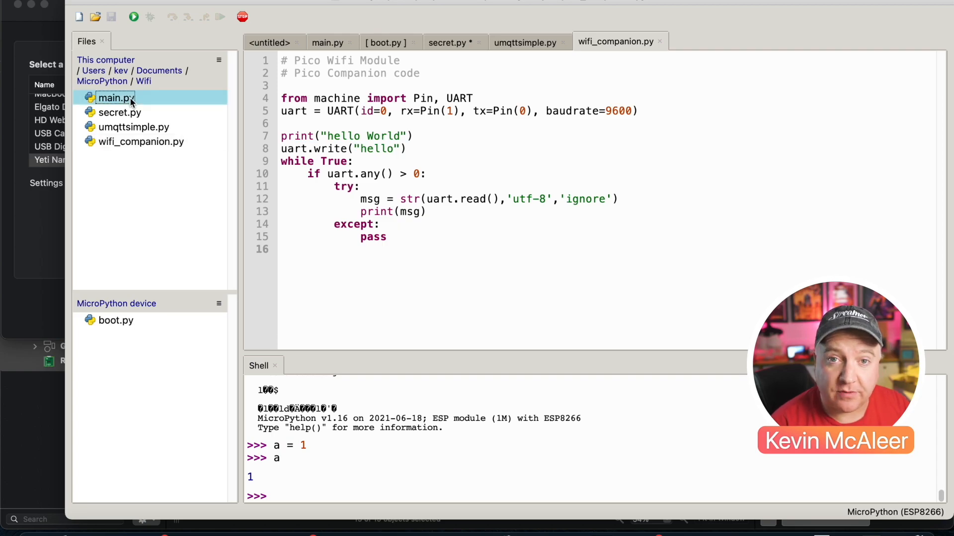
{"action": "right_click", "coordinate": [115, 97]}
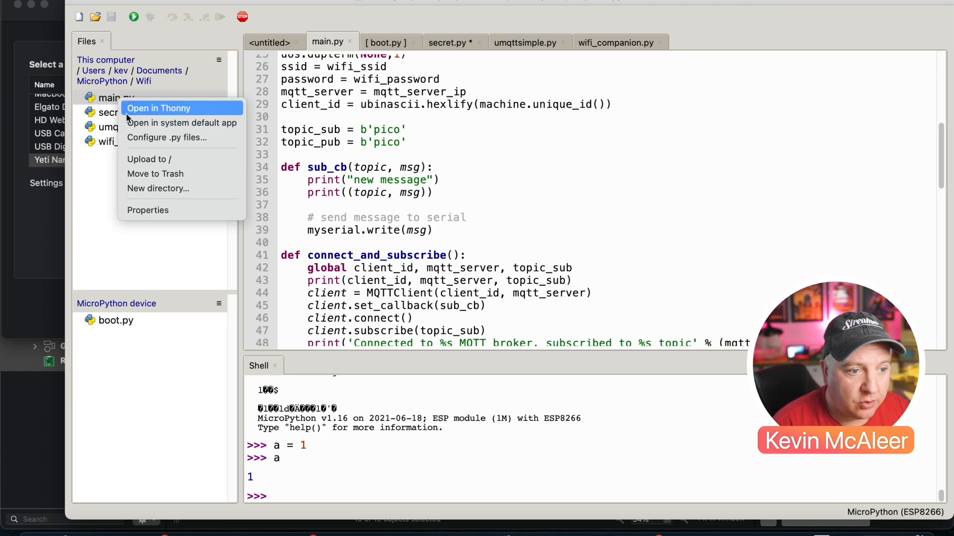
{"action": "left_click", "coordinate": [148, 159]}
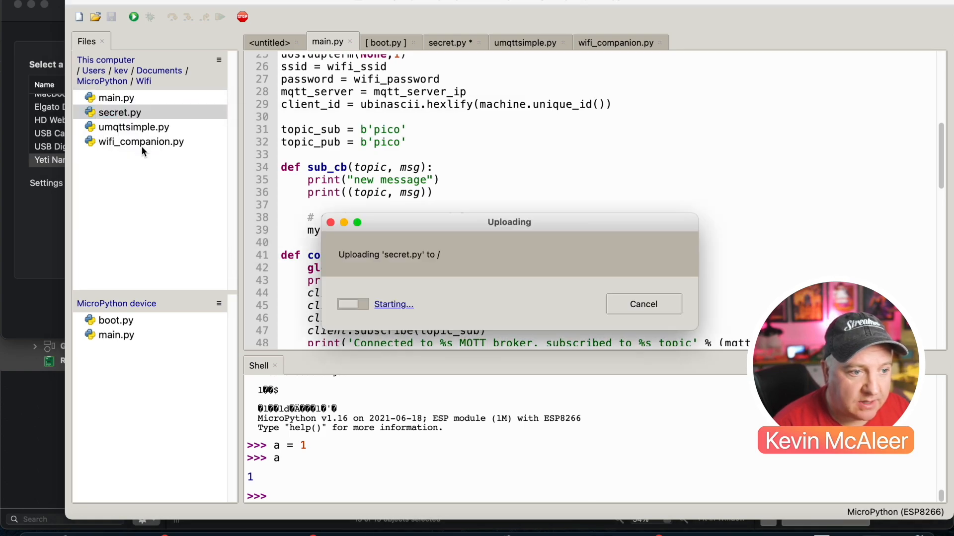
{"action": "right_click", "coordinate": [134, 126]}
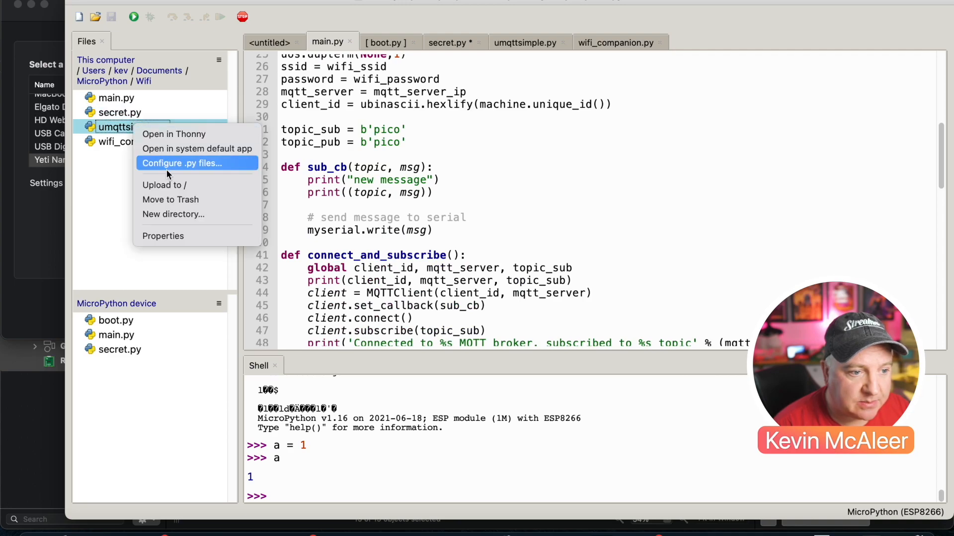
{"action": "left_click", "coordinate": [164, 185]}
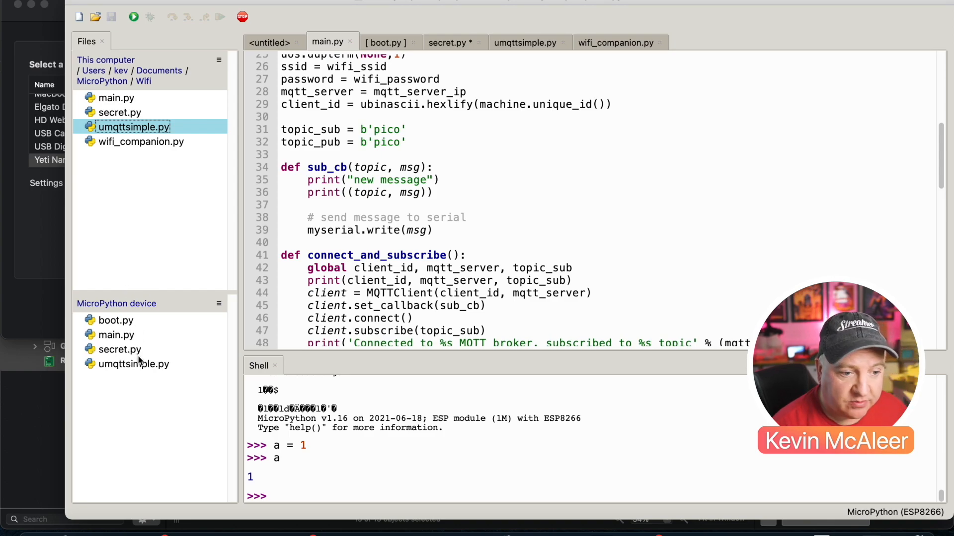
{"action": "left_click", "coordinate": [243, 17]}
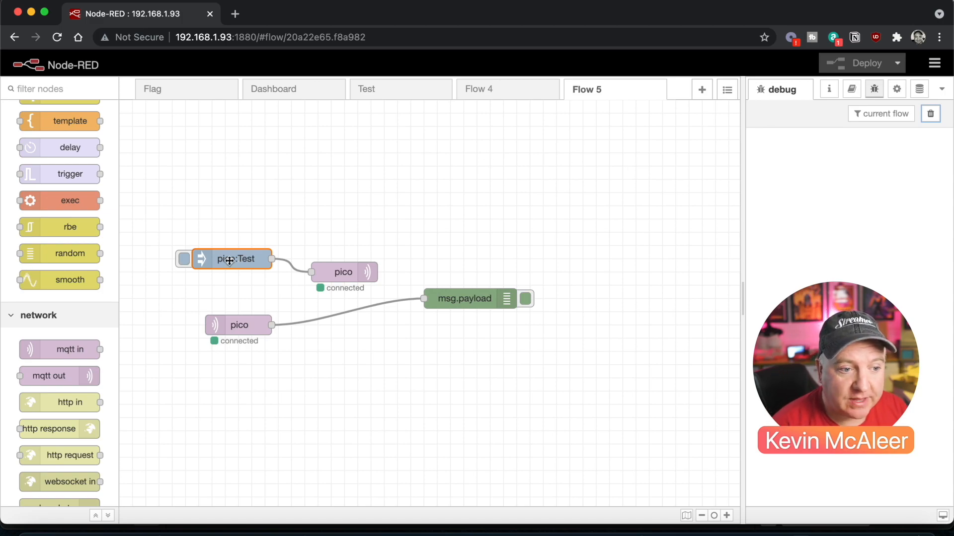
{"action": "double_click", "coordinate": [231, 258]}
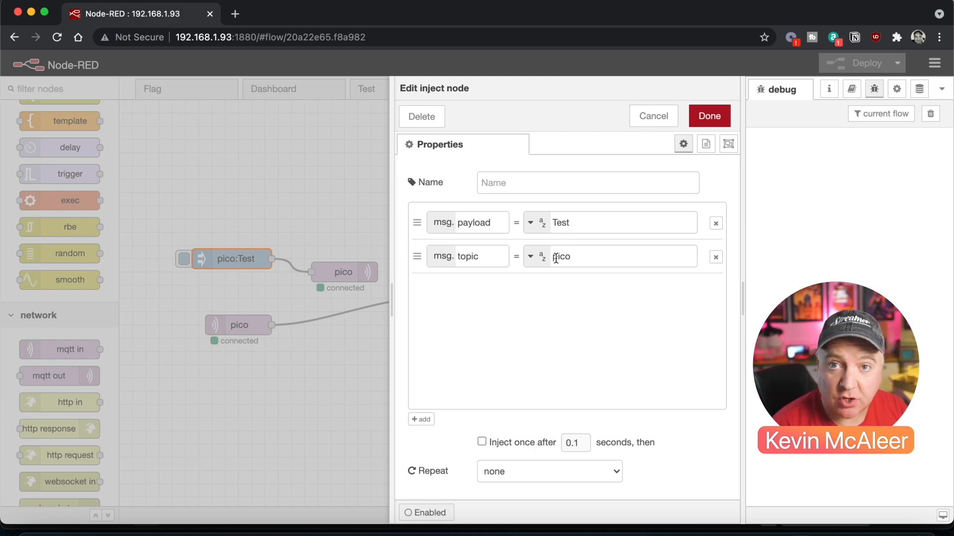
{"action": "left_click", "coordinate": [708, 116]}
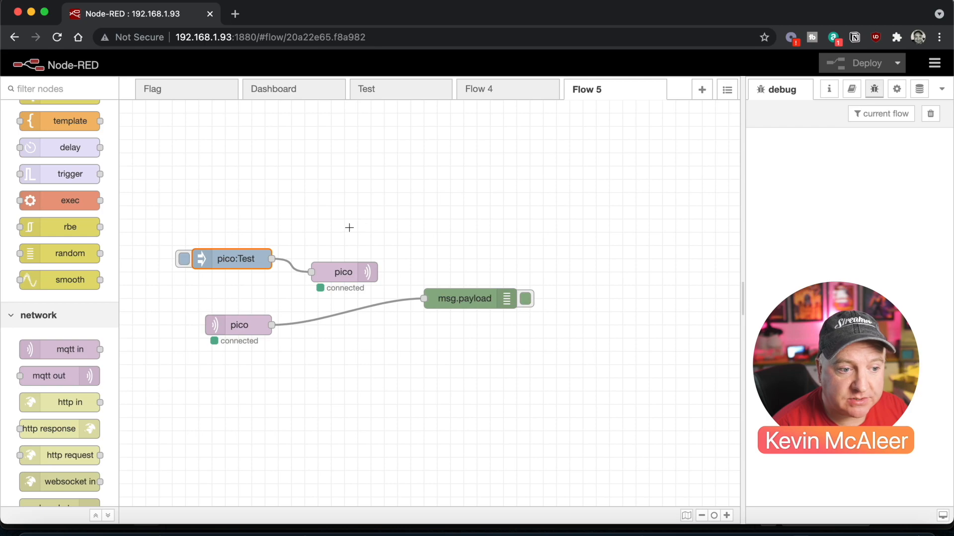
{"action": "left_click", "coordinate": [183, 258]}
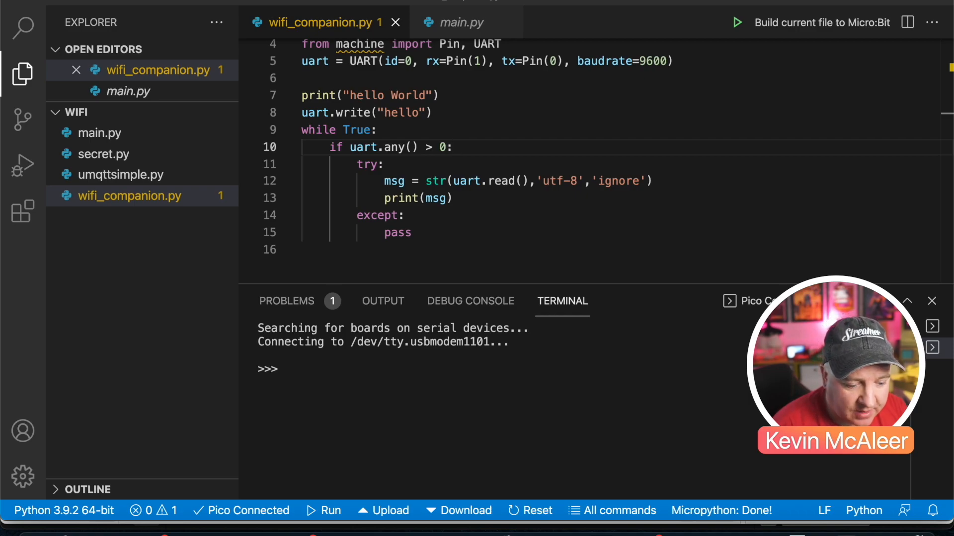
Run wifi_companion.py on the Pico so the terminal prints hello World and Node-RED debug shows "hello".
{"action": "left_click", "coordinate": [323, 511]}
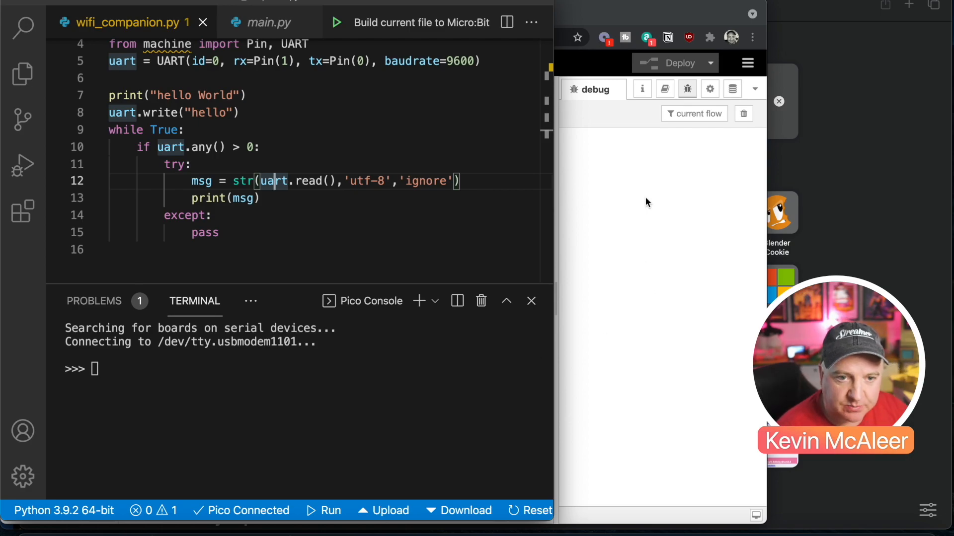
{"action": "mouse_move", "coordinate": [619, 171]}
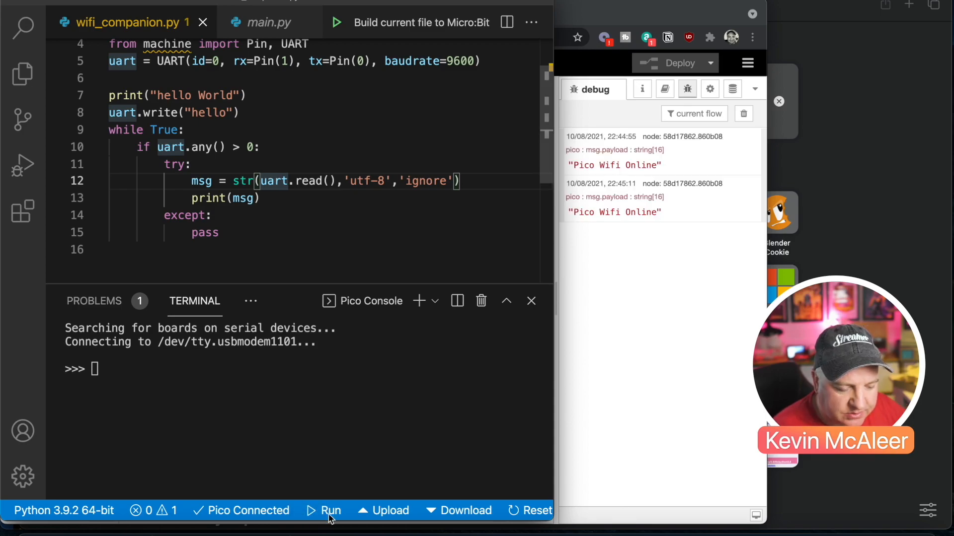
{"action": "left_click", "coordinate": [323, 510]}
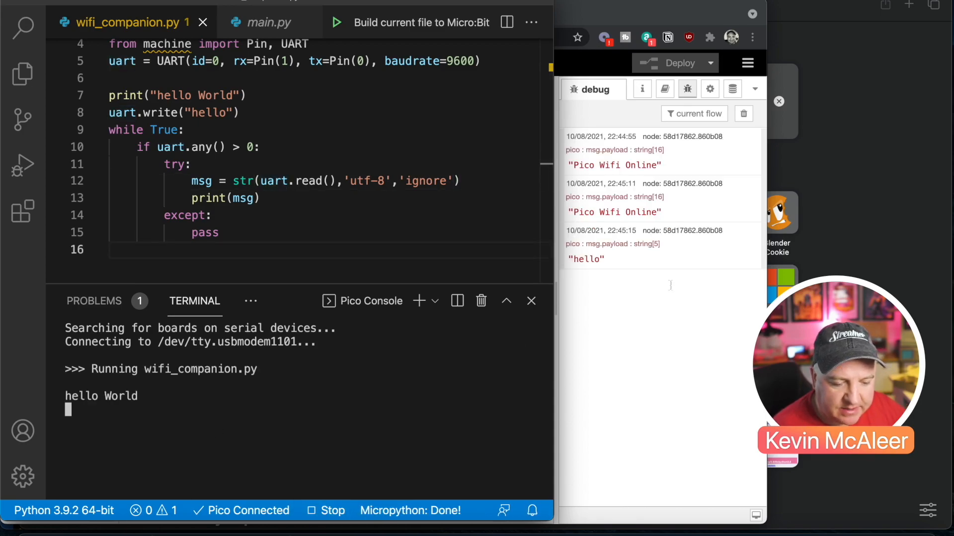